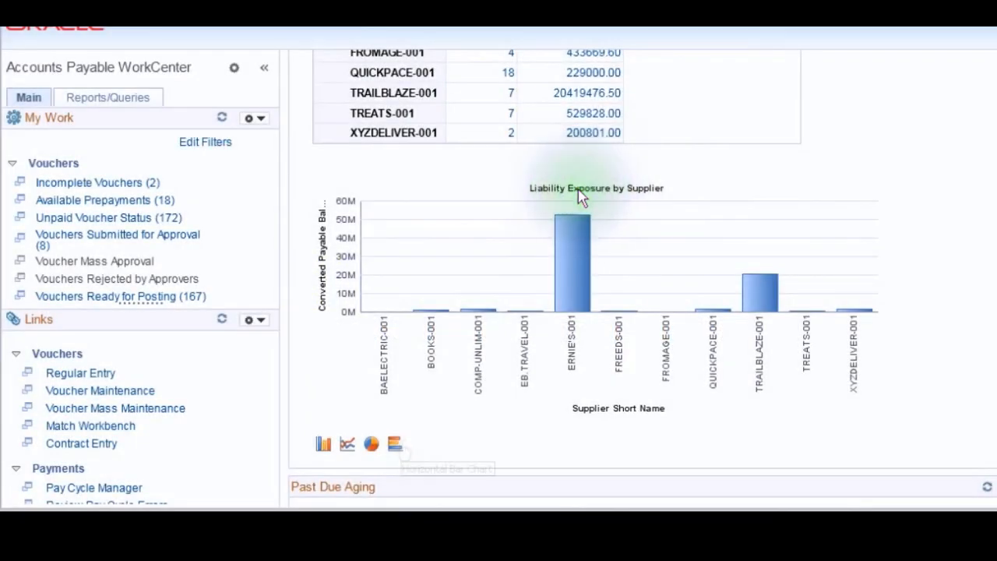
- Bring up the sample conference-call reminder letter dated Wednesday, July 17 at 9:15 AM
left_click(371, 443)
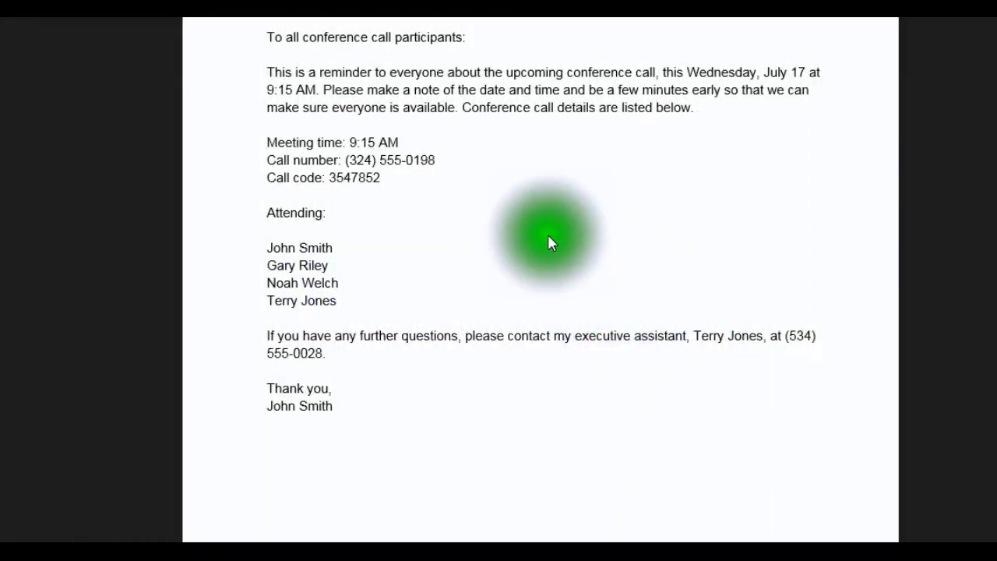
mouse_move(315, 215)
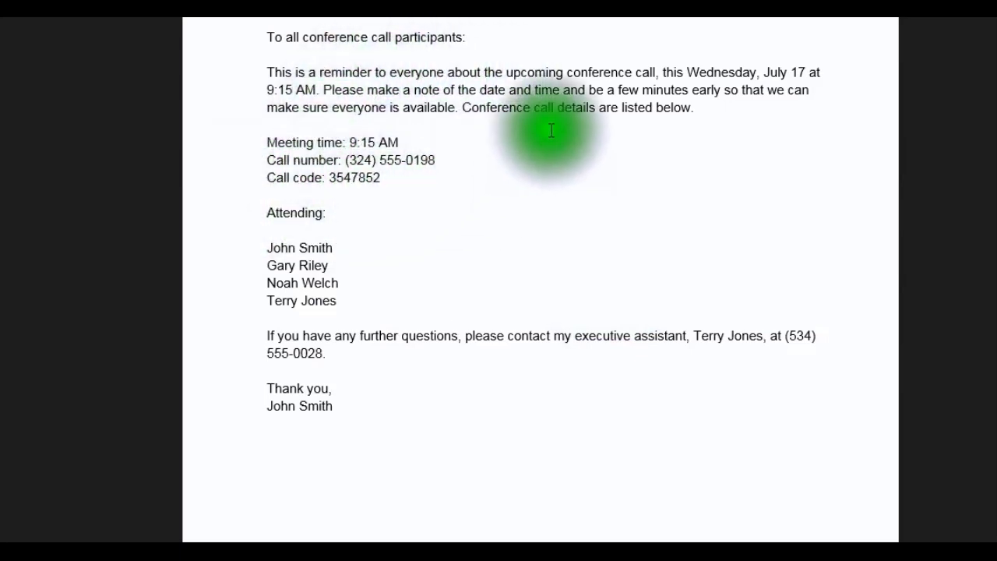
mouse_move(555, 65)
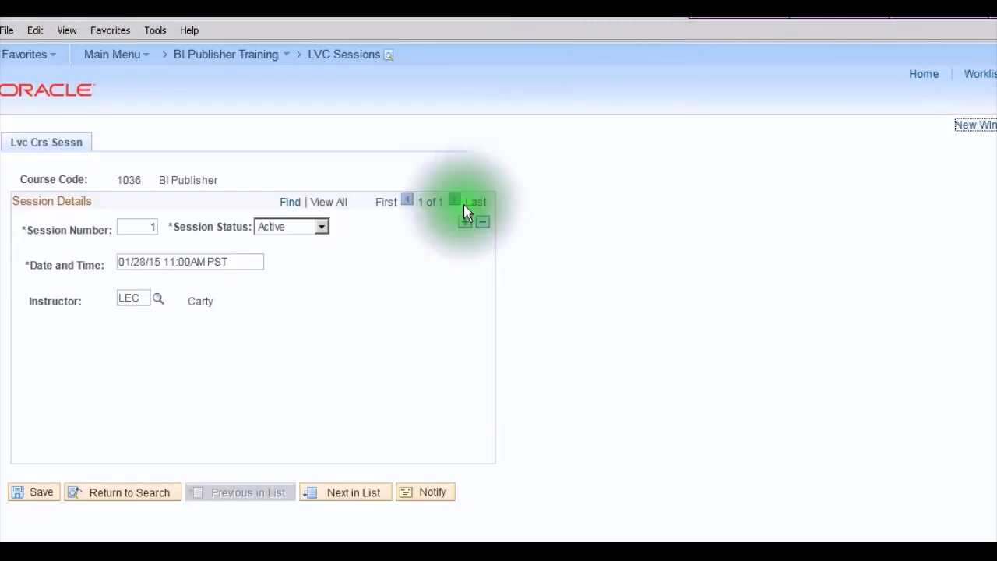
mouse_move(112, 195)
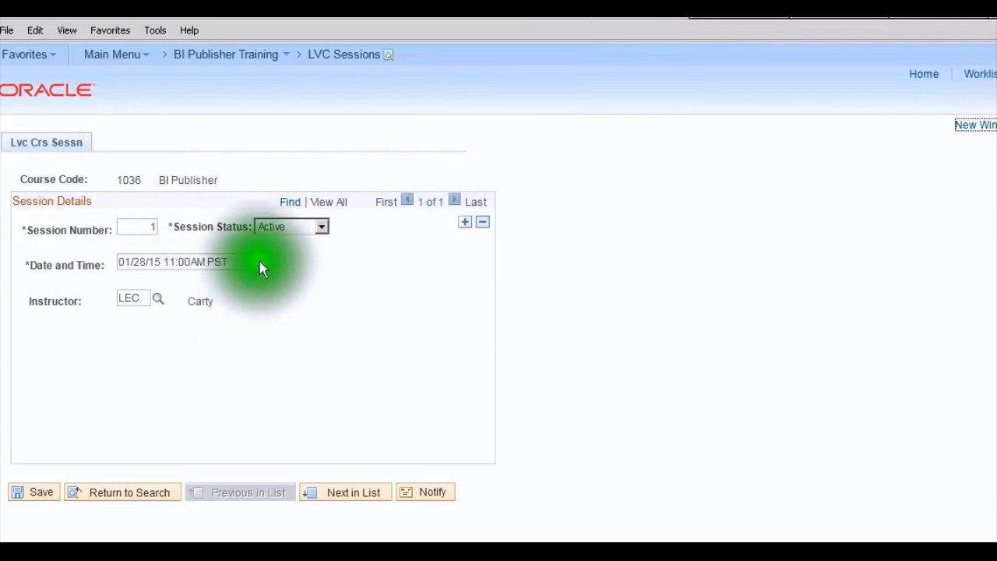
mouse_move(257, 284)
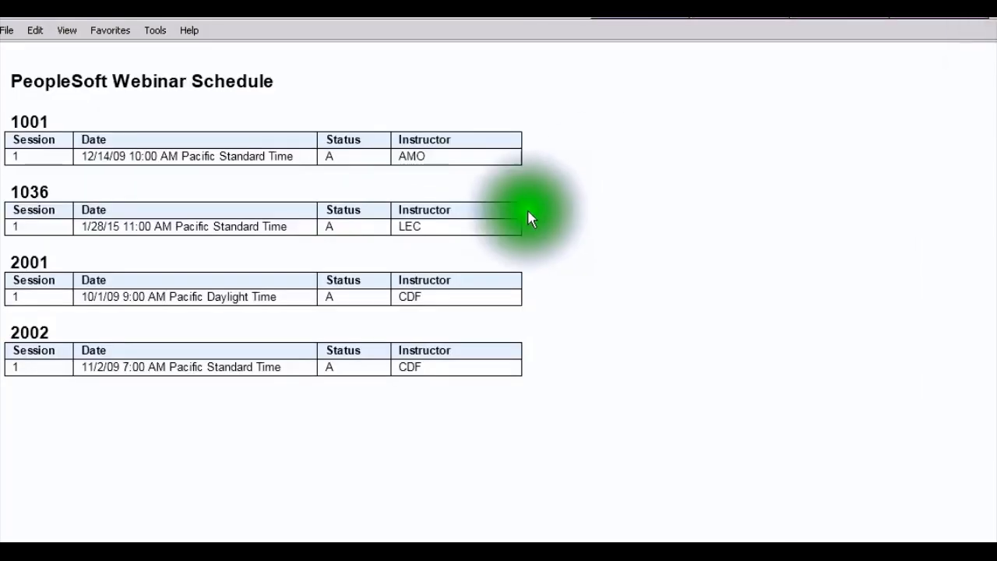
mouse_move(310, 242)
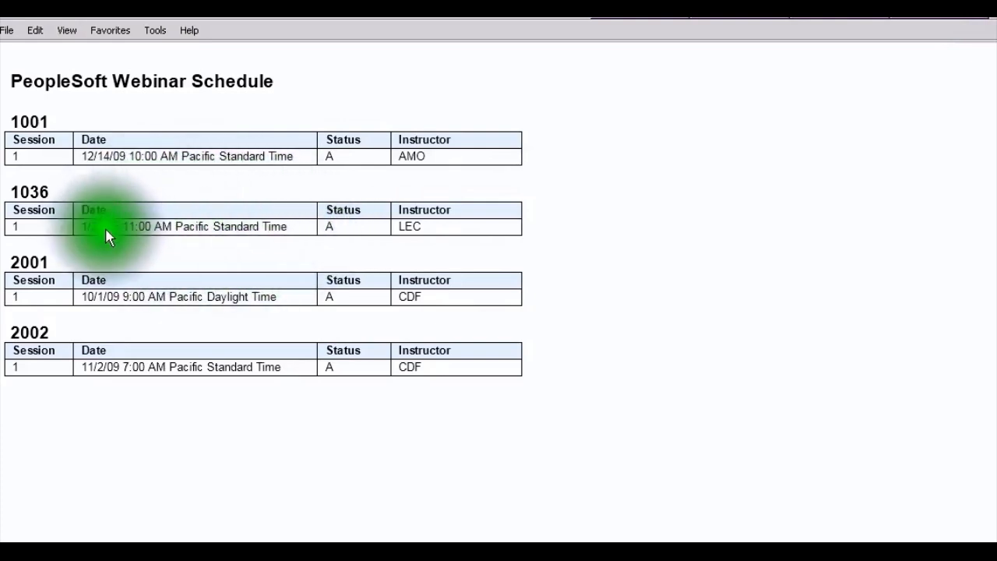
mouse_move(272, 215)
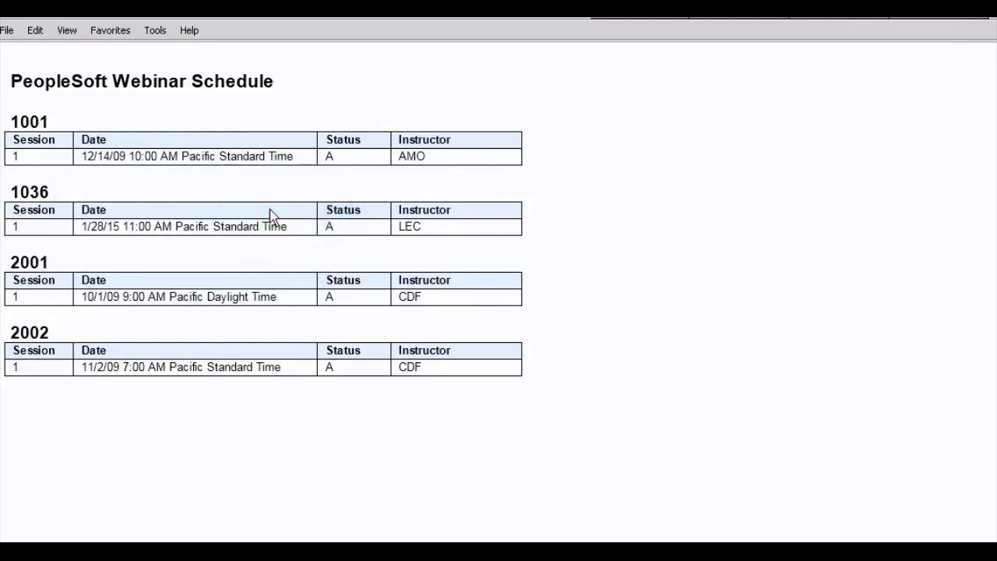
left_click(190, 228)
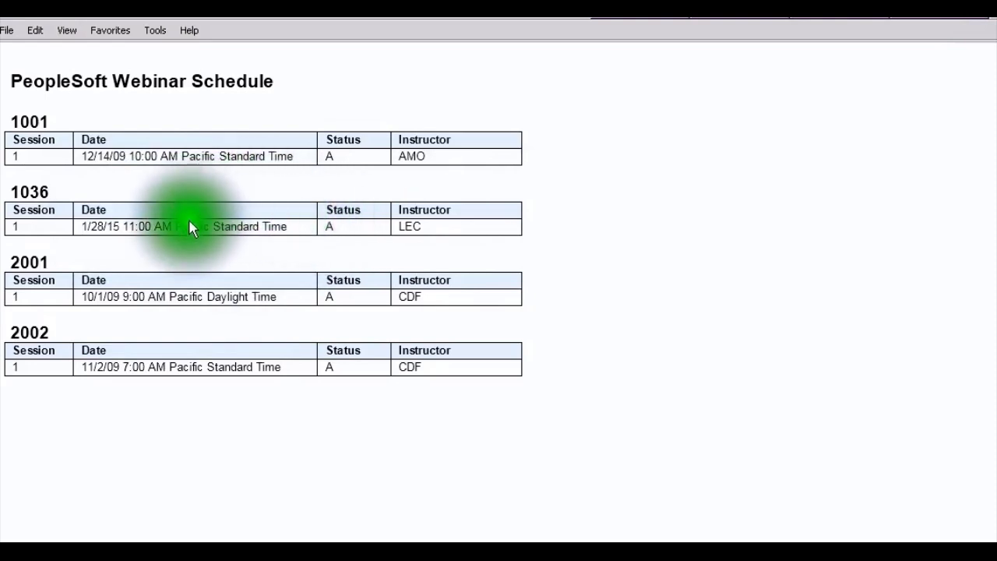
mouse_move(312, 209)
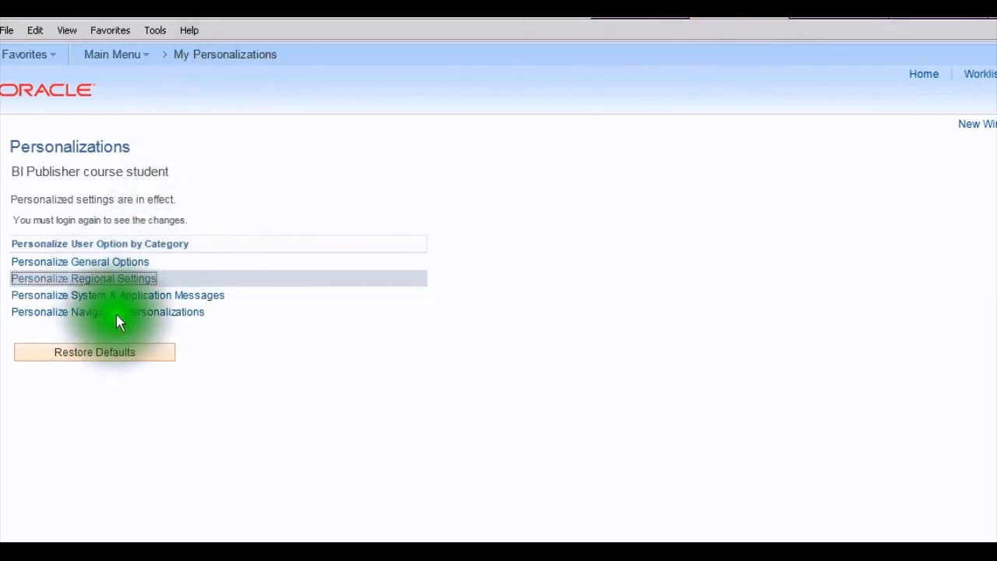
- Set Local Time Zone to Eastern Time (US) and Use Local Timezone to Yes in Regional Settings, then save
left_click(84, 277)
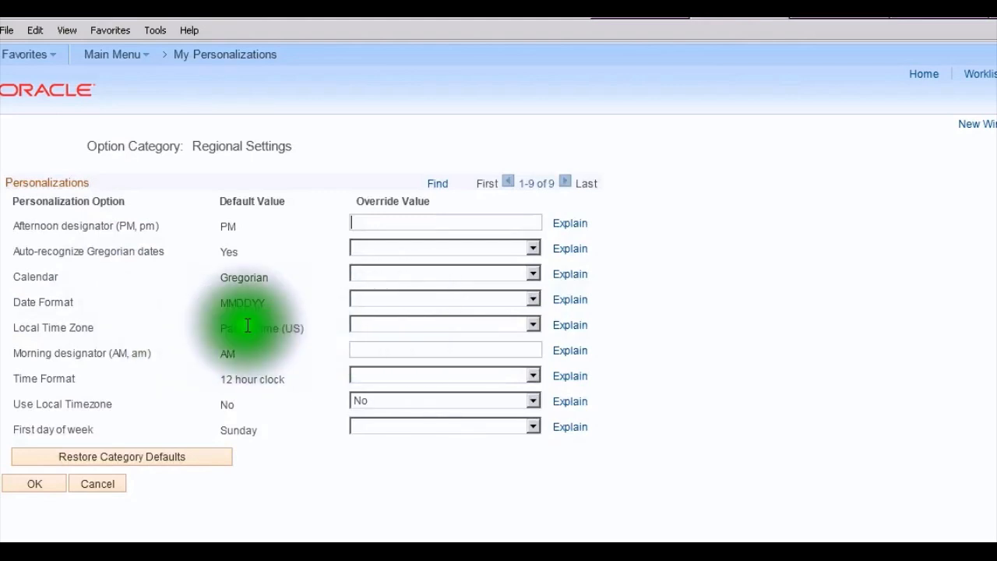
left_click(533, 326)
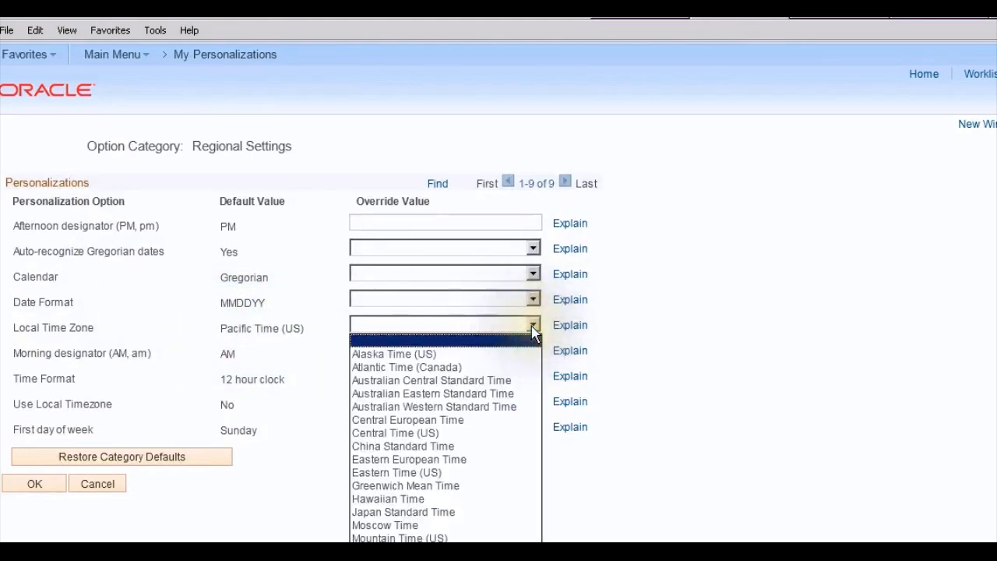
left_click(396, 472)
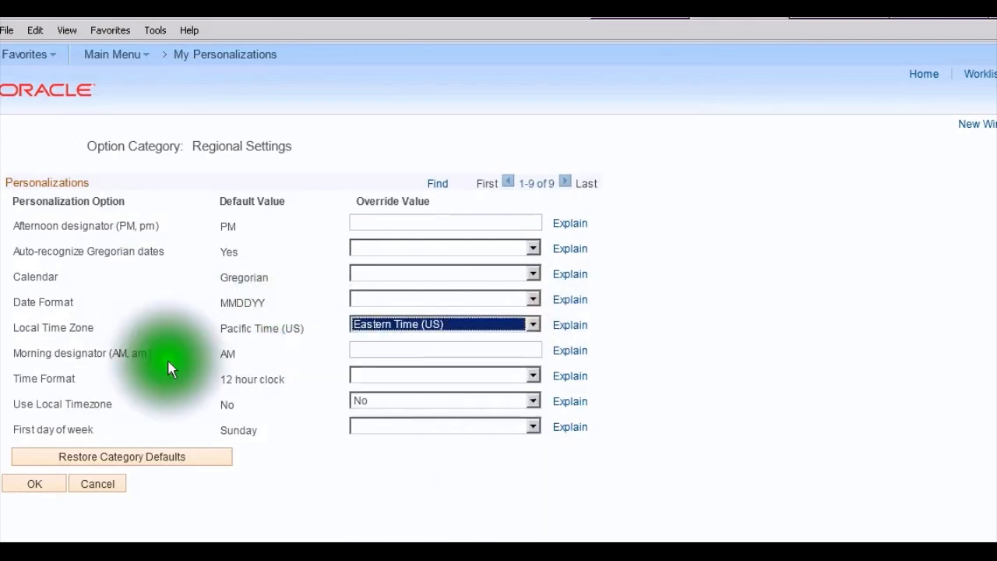
mouse_move(461, 390)
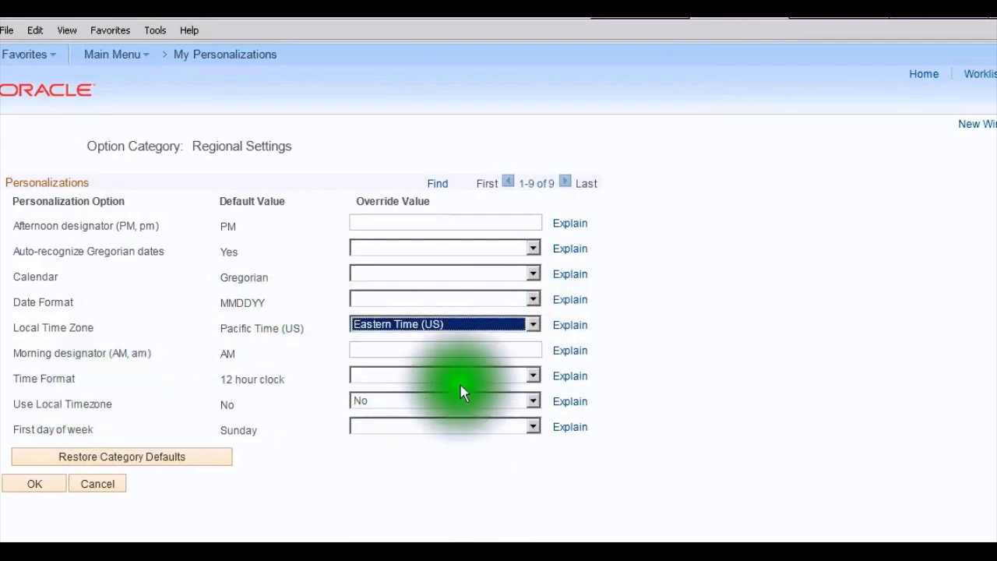
left_click(533, 401)
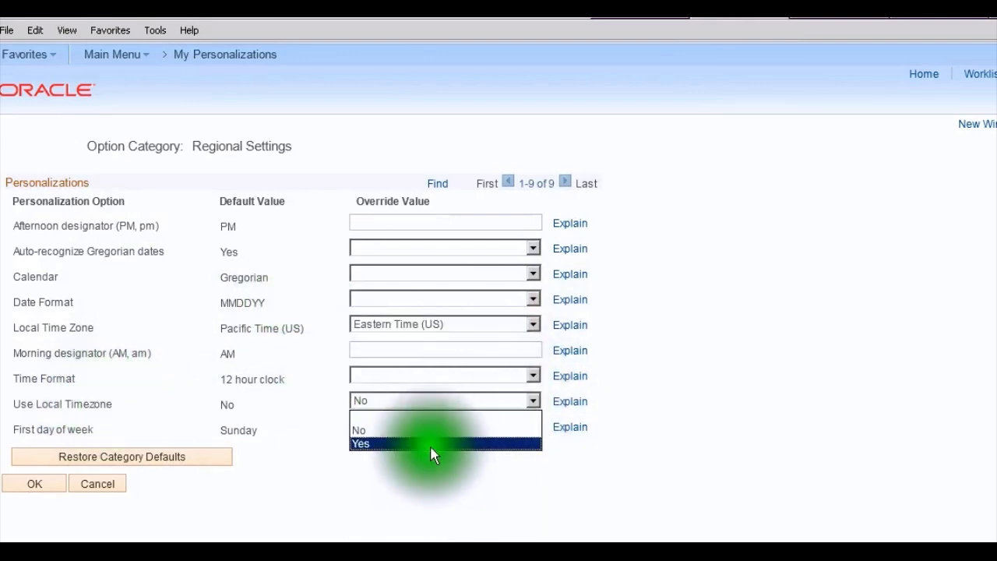
left_click(361, 442)
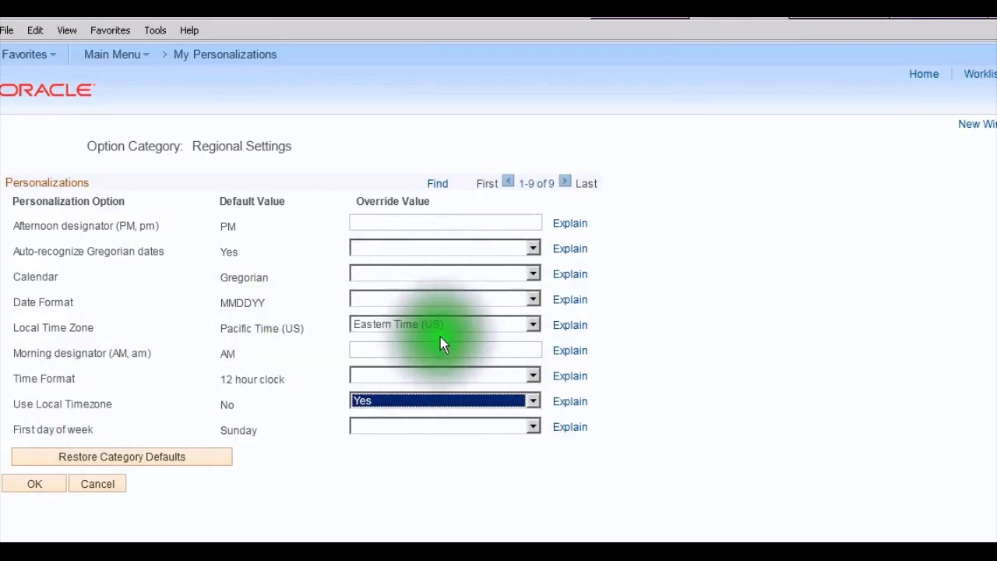
left_click(35, 484)
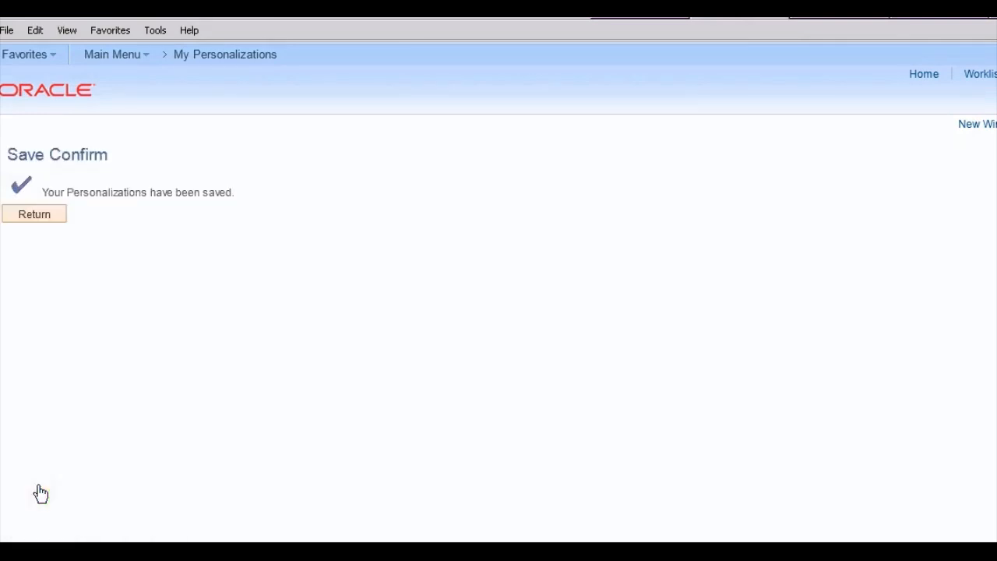
left_click(34, 215)
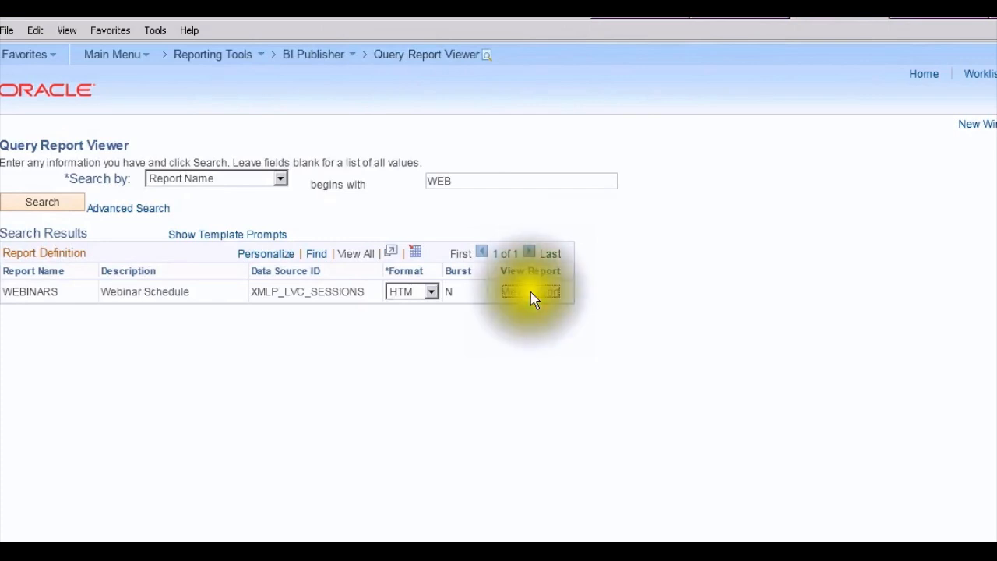
- Run the WEBINARS report and review session dates now shown in Eastern Standard Time
left_click(529, 291)
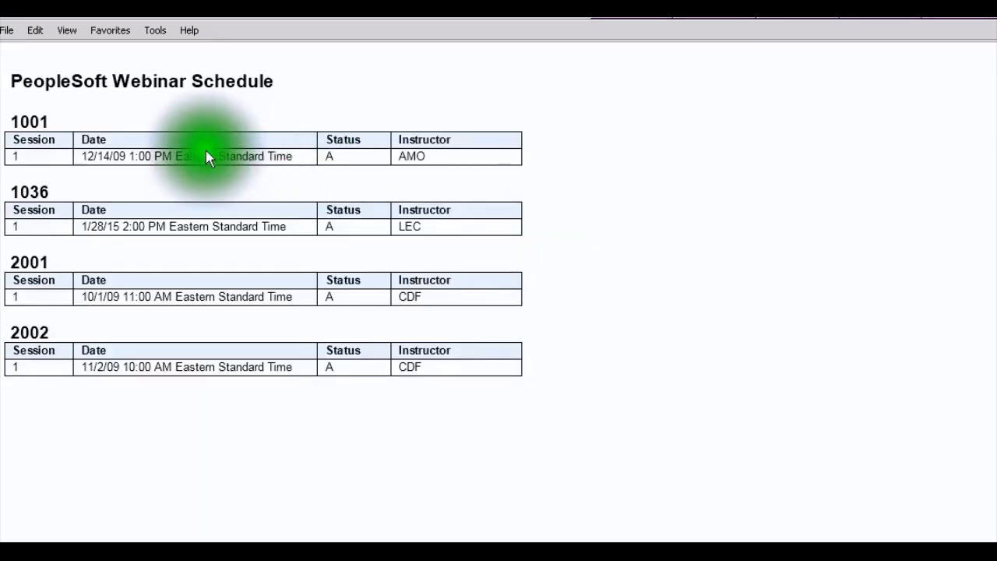
mouse_move(303, 221)
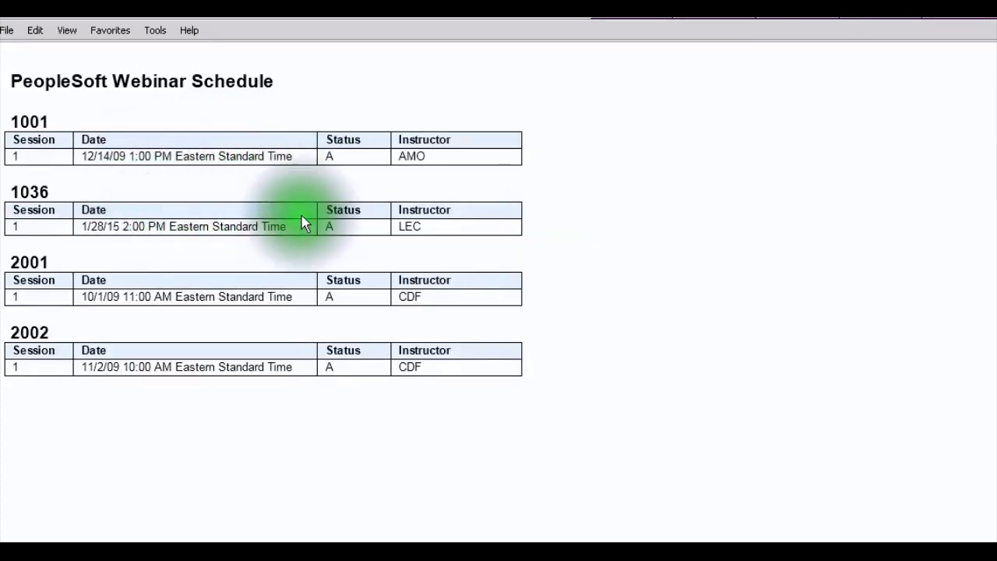
mouse_move(303, 221)
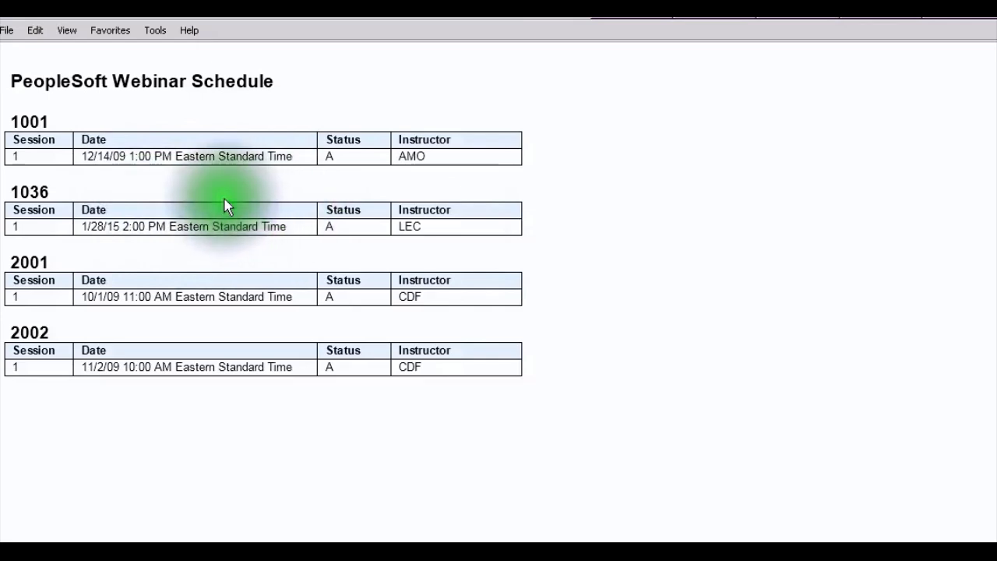
mouse_move(112, 194)
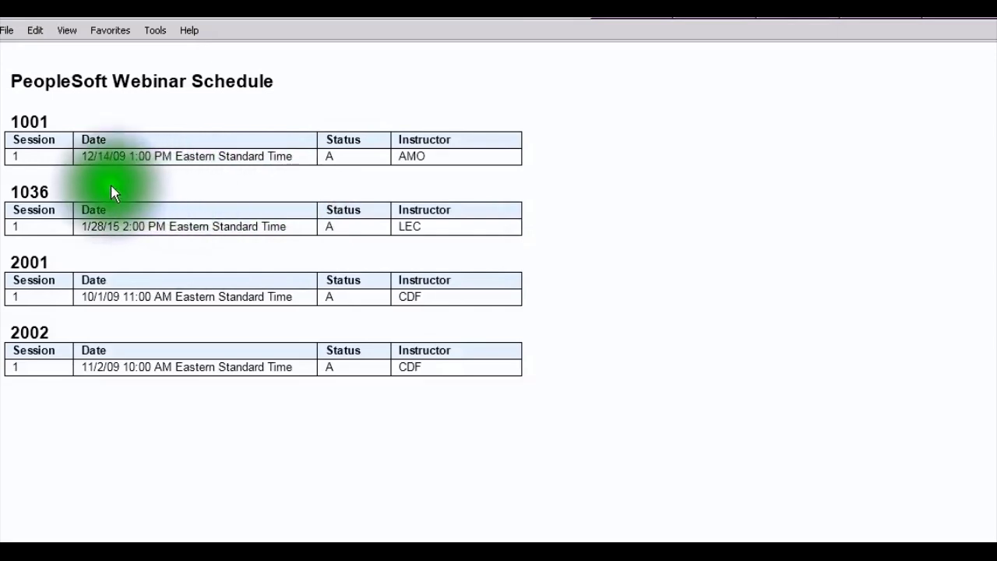
mouse_move(70, 206)
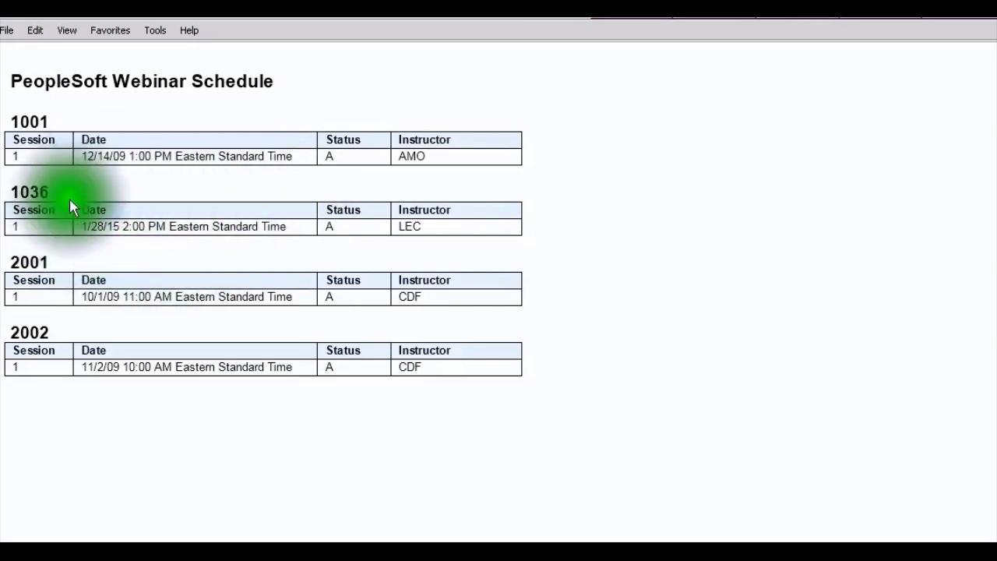
mouse_move(96, 242)
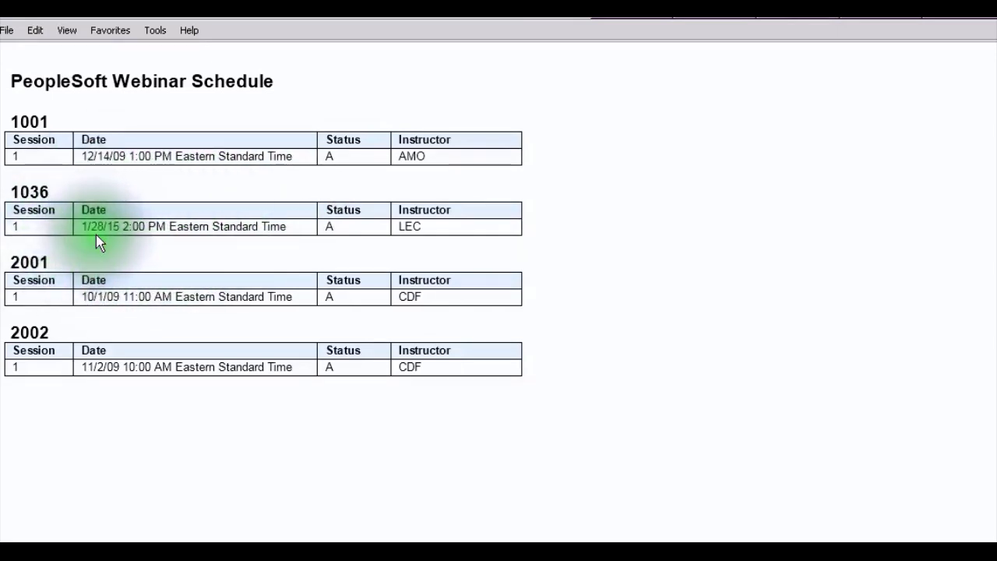
mouse_move(91, 250)
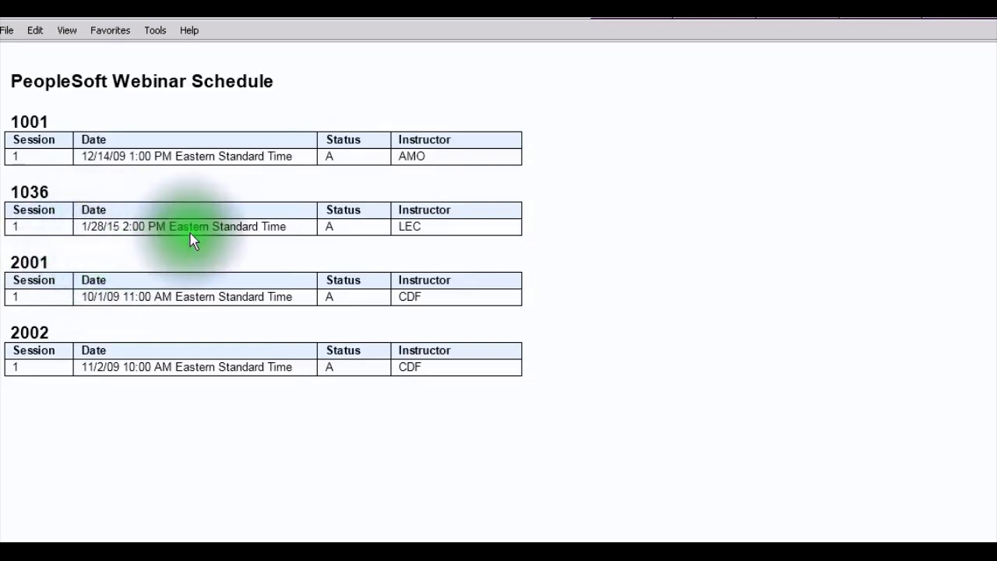
mouse_move(140, 237)
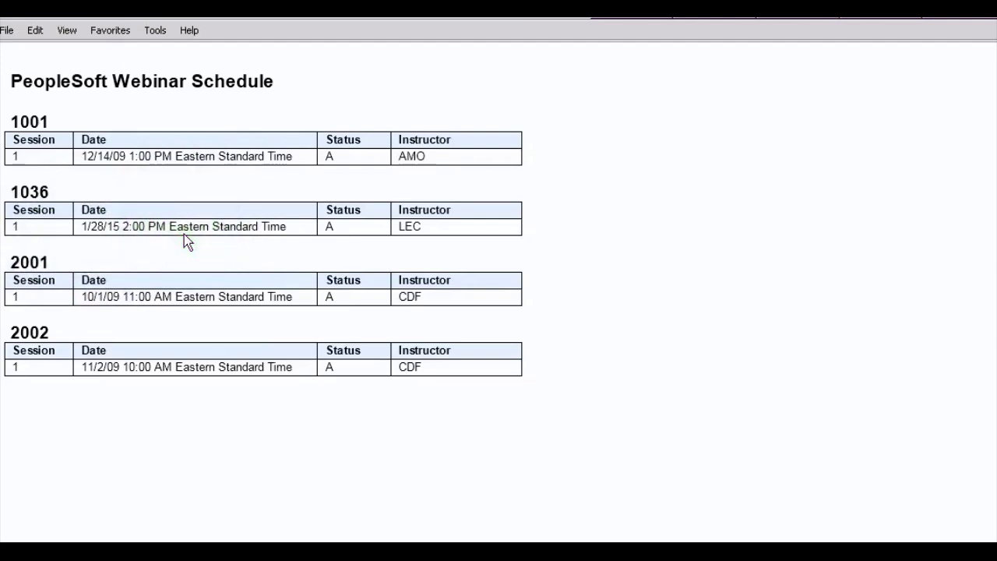
mouse_move(251, 243)
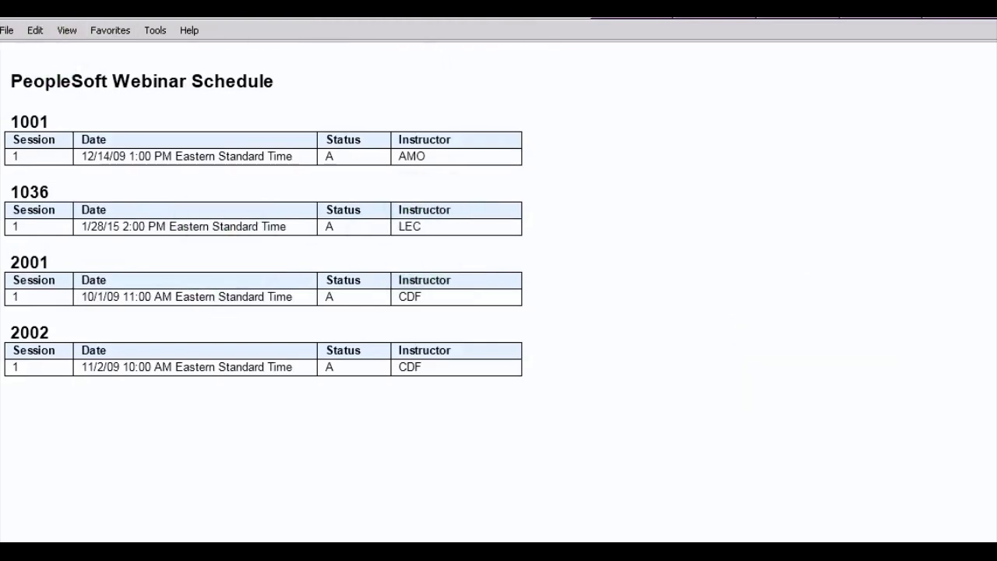
scroll("down", 3)
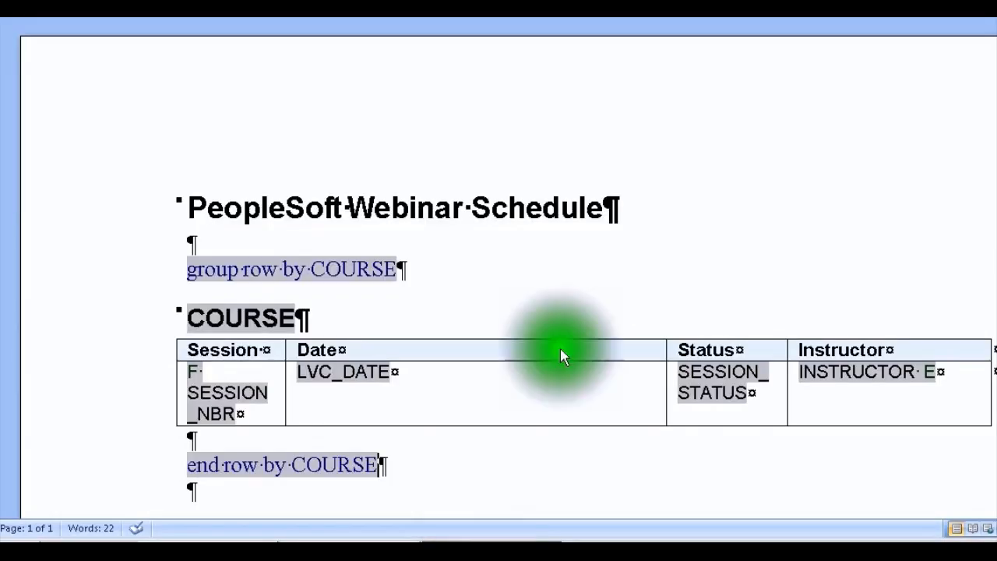
mouse_move(390, 282)
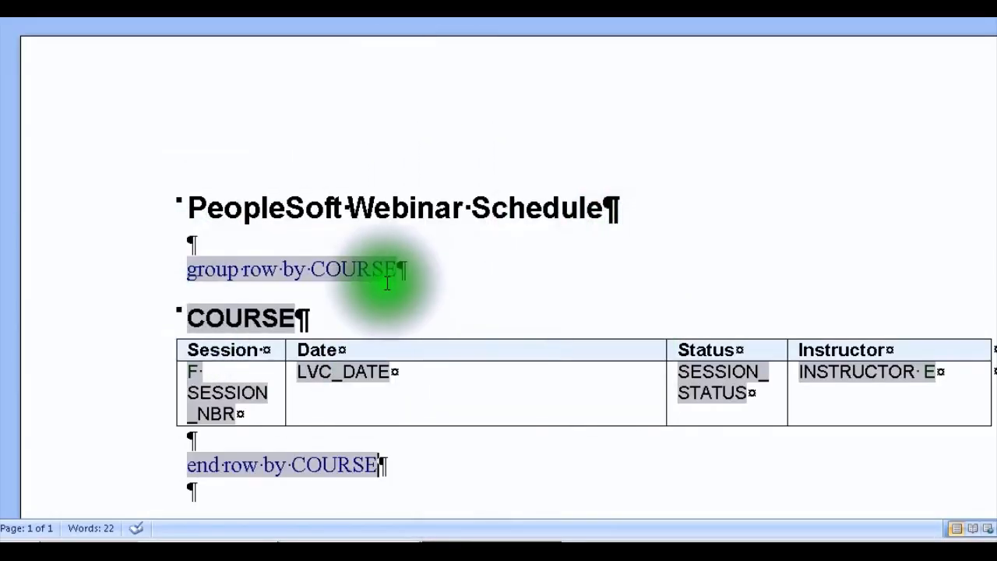
mouse_move(530, 374)
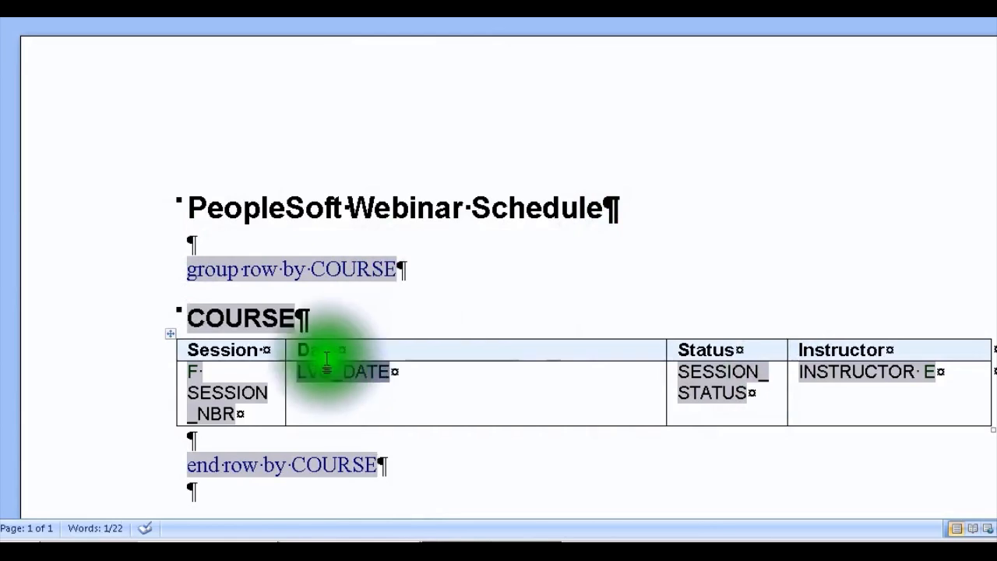
- Change the LVC_DATE field help text from SHORT_TIME_TZ to LONG_TIME_TZ and confirm
double_click(343, 370)
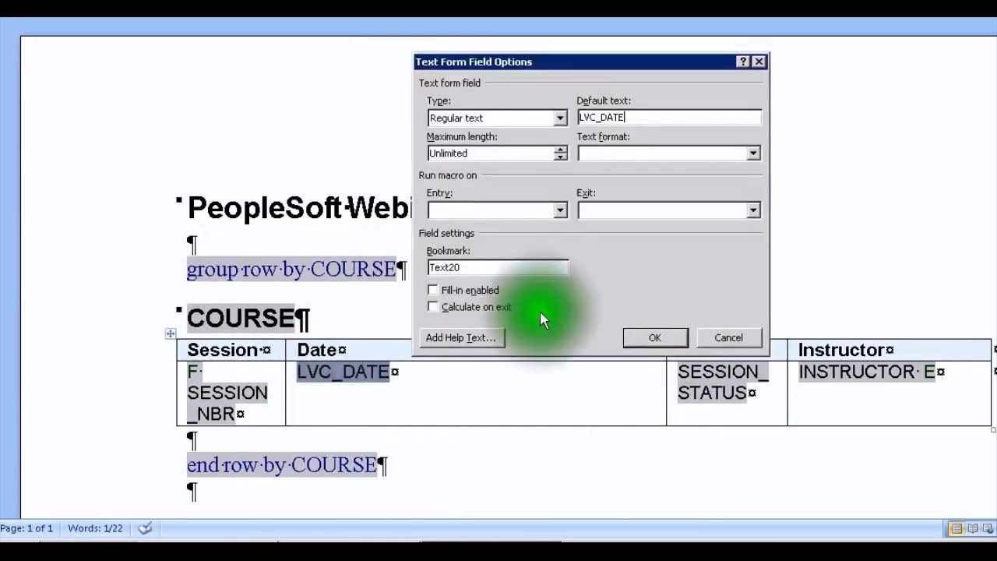
left_click(462, 337)
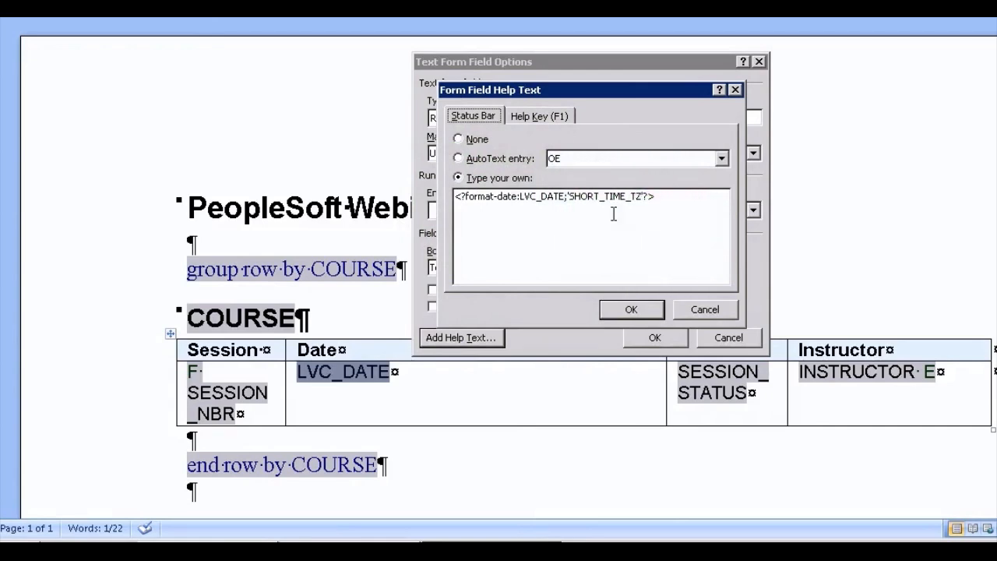
mouse_move(600, 196)
type("L")
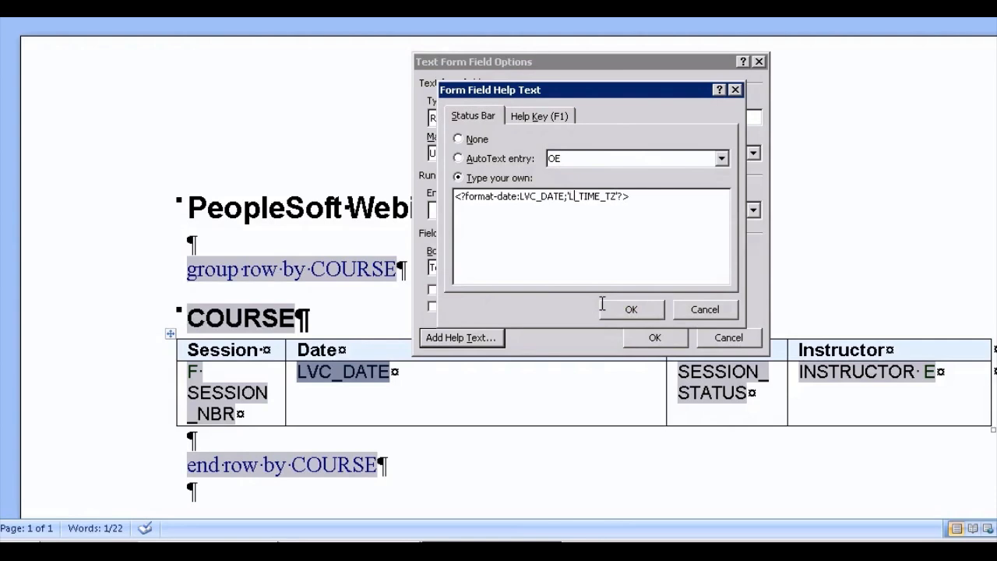
type("ONG")
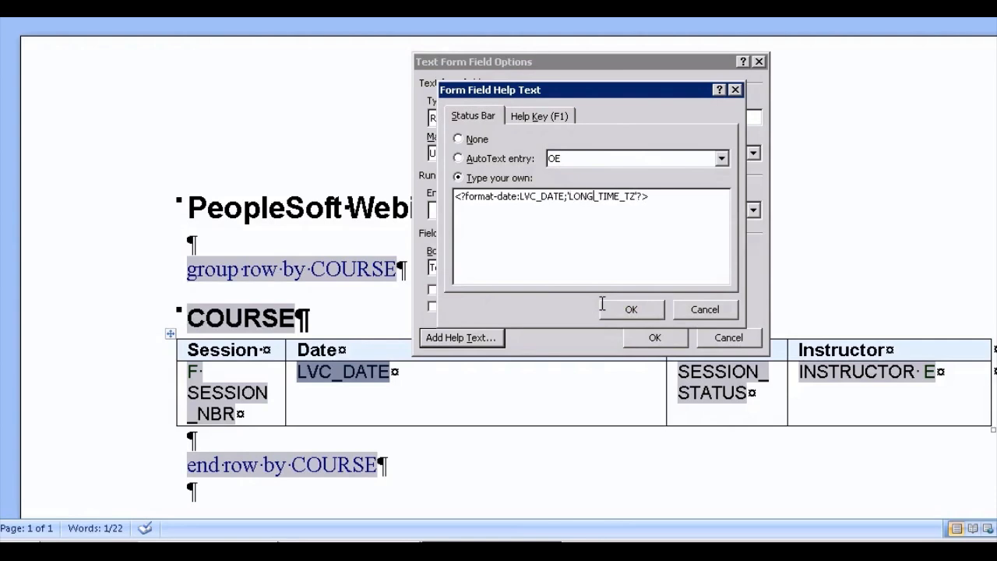
left_click(631, 309)
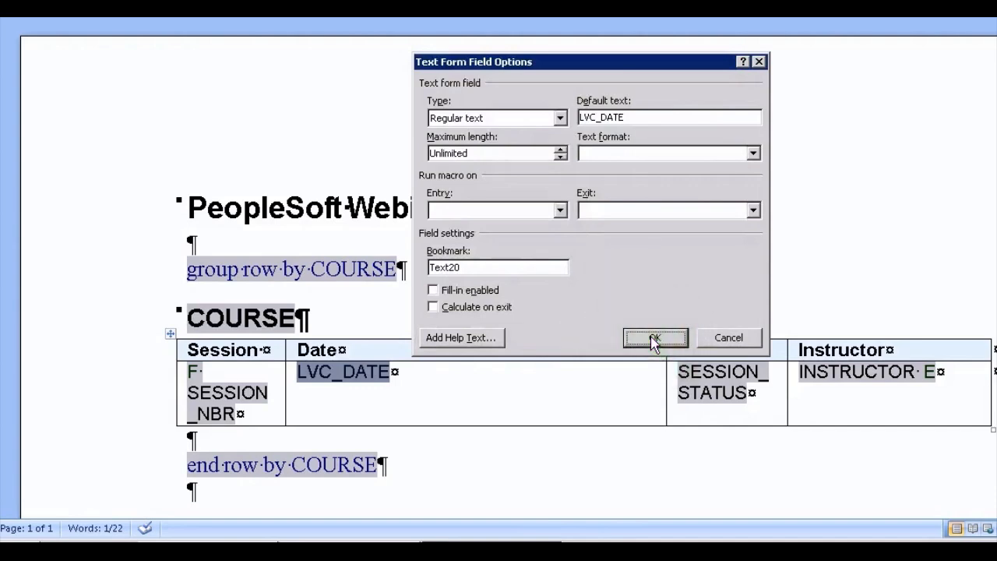
left_click(655, 336)
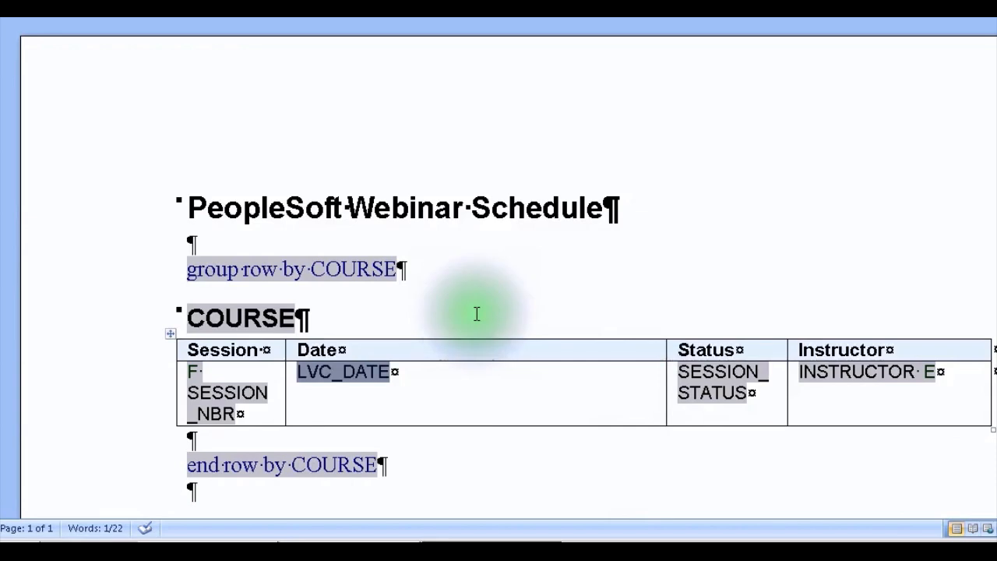
mouse_move(435, 374)
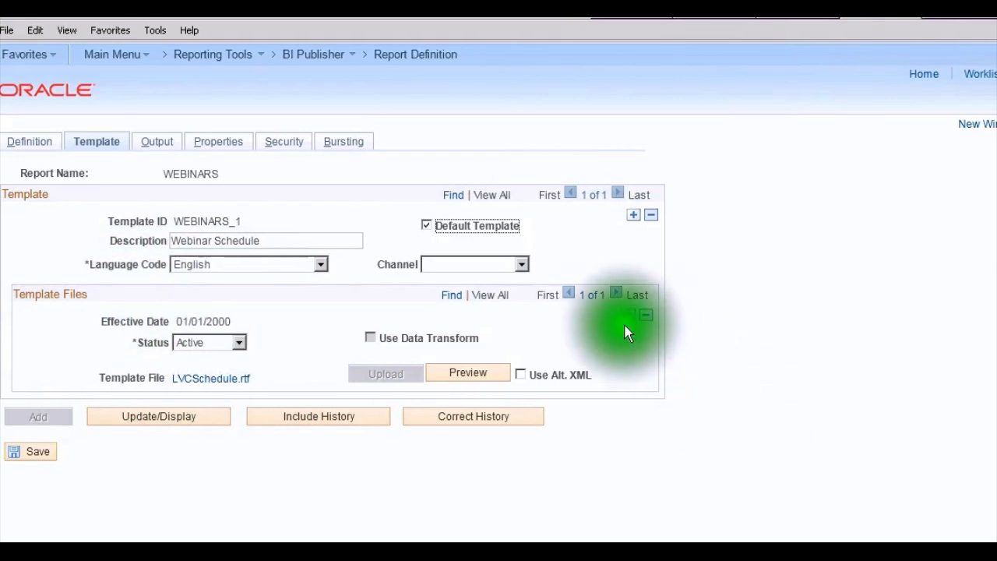
mouse_move(633, 315)
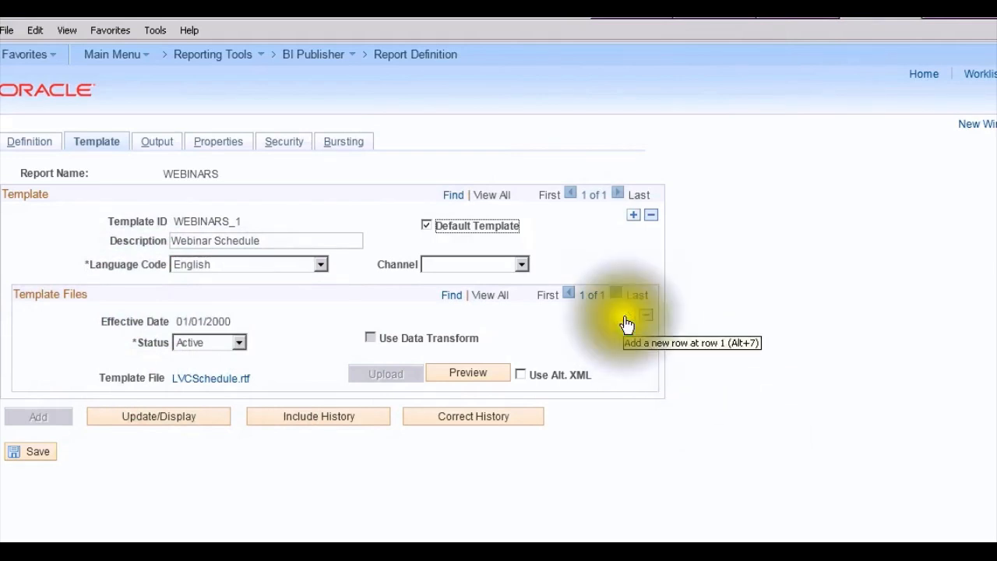
- Add a template file row effective 01/01/2002, upload LVCSchedule.rtf and set its status
left_click(631, 315)
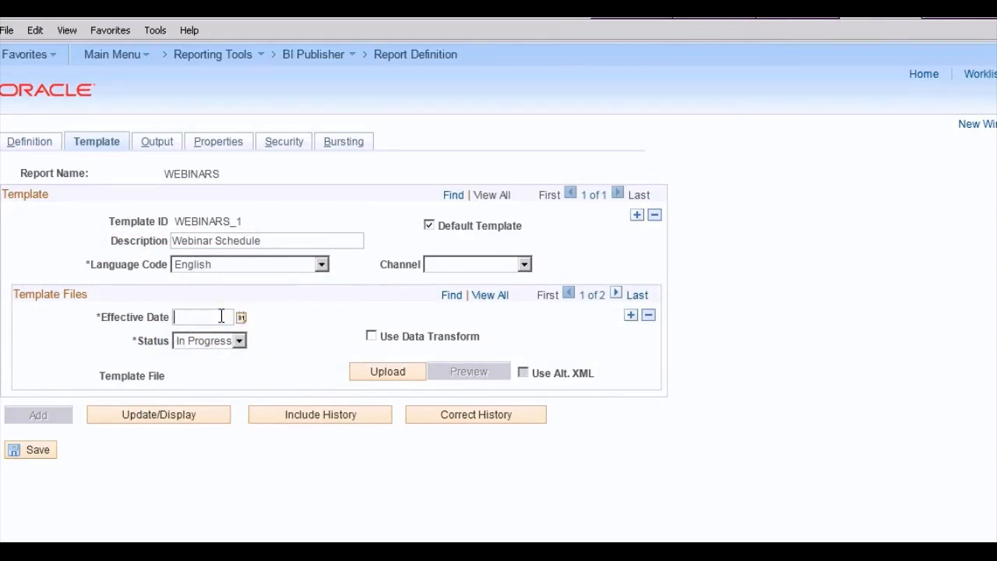
type("010102")
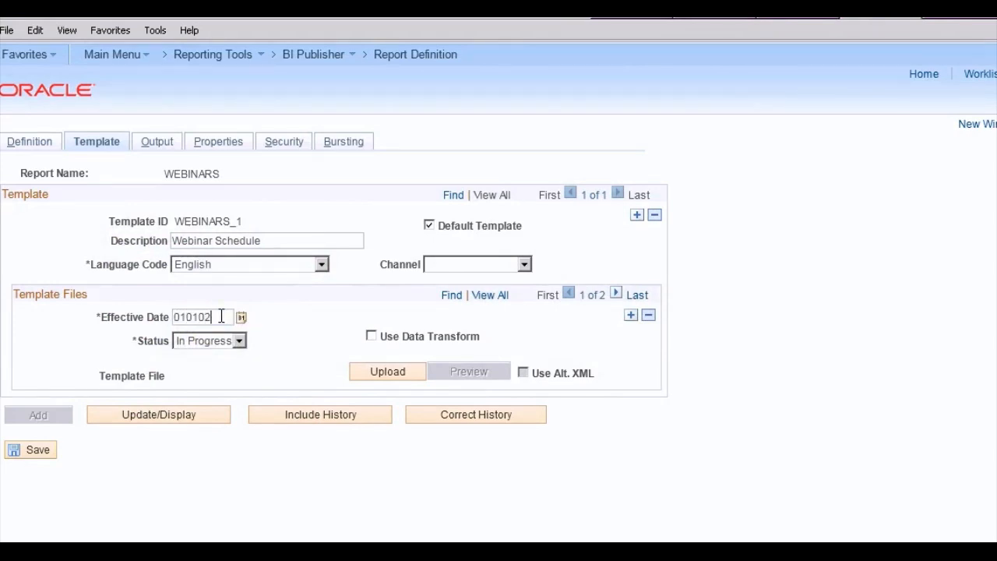
mouse_move(402, 374)
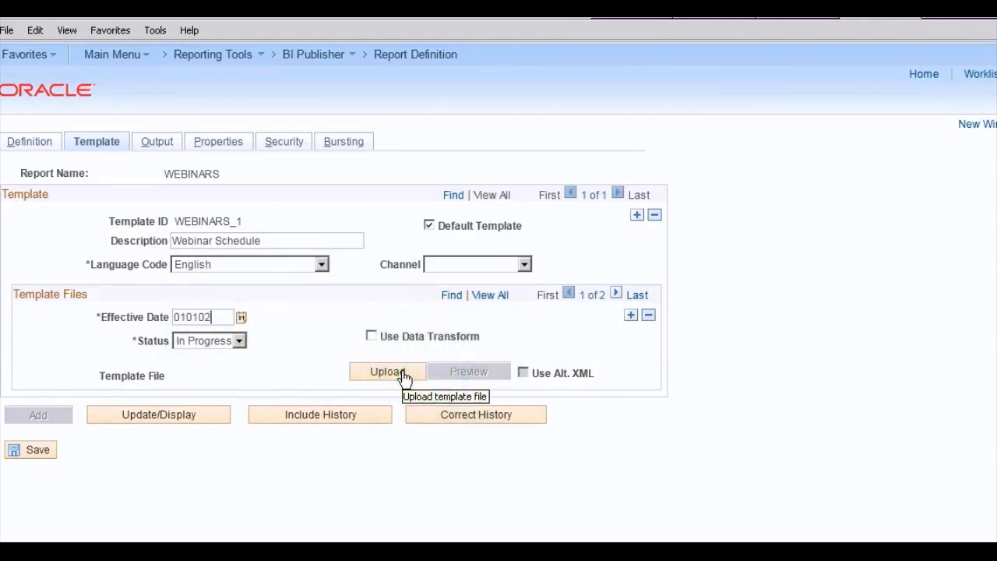
left_click(387, 371)
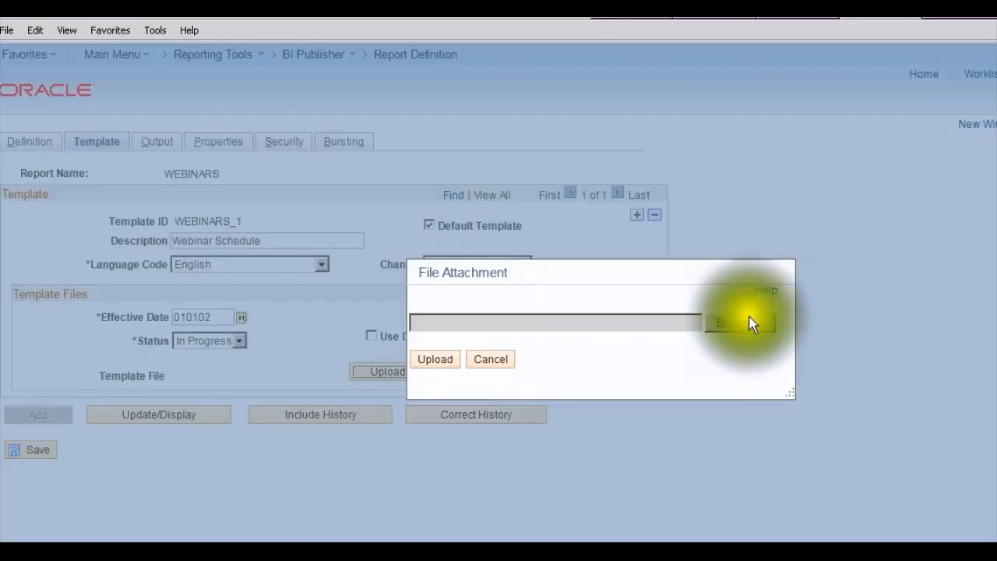
left_click(739, 322)
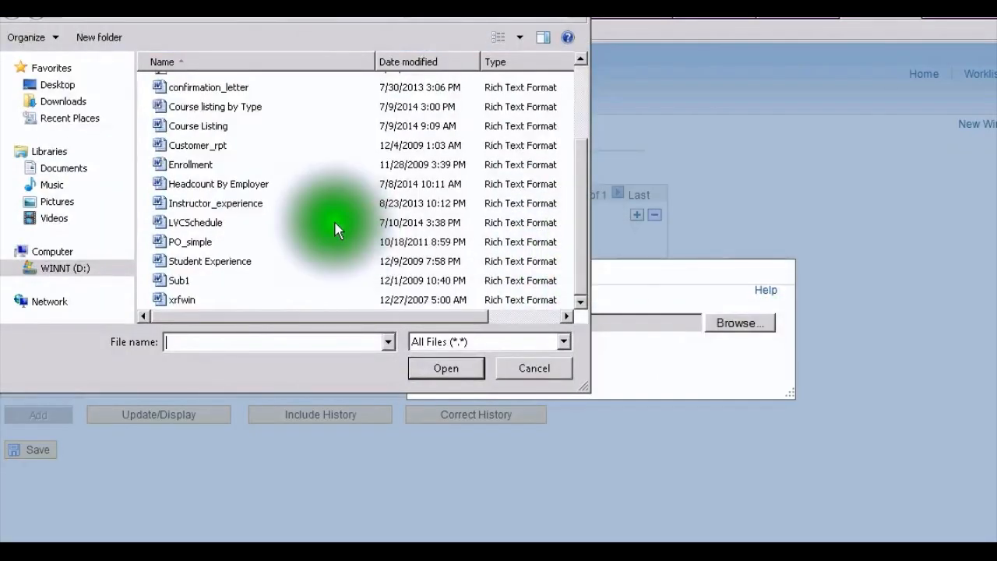
left_click(446, 368)
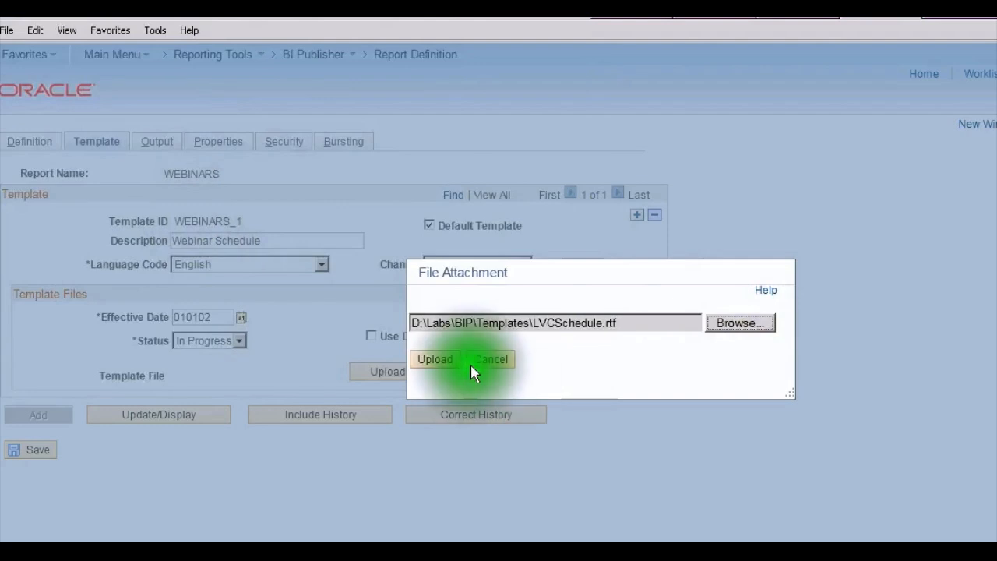
left_click(434, 358)
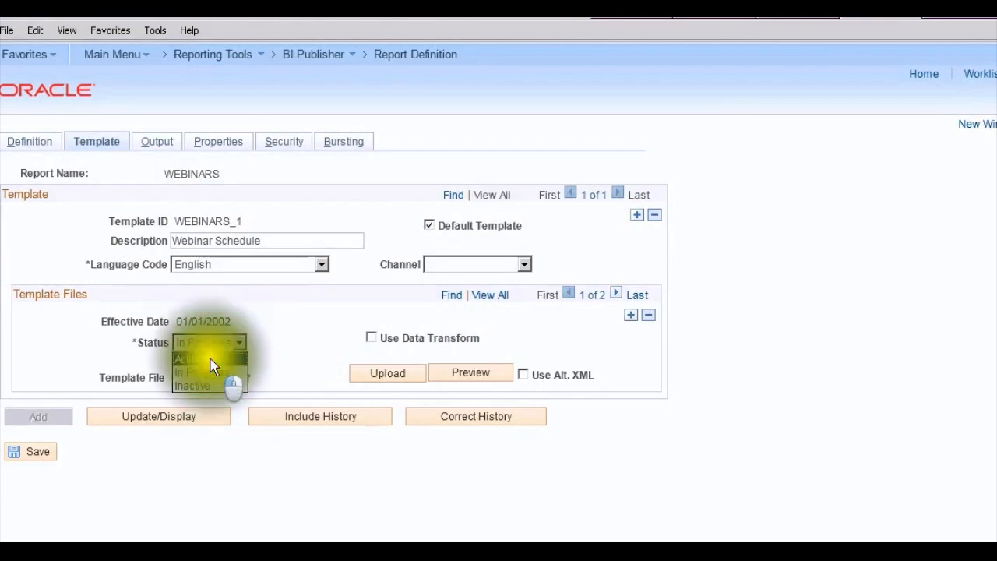
left_click(184, 358)
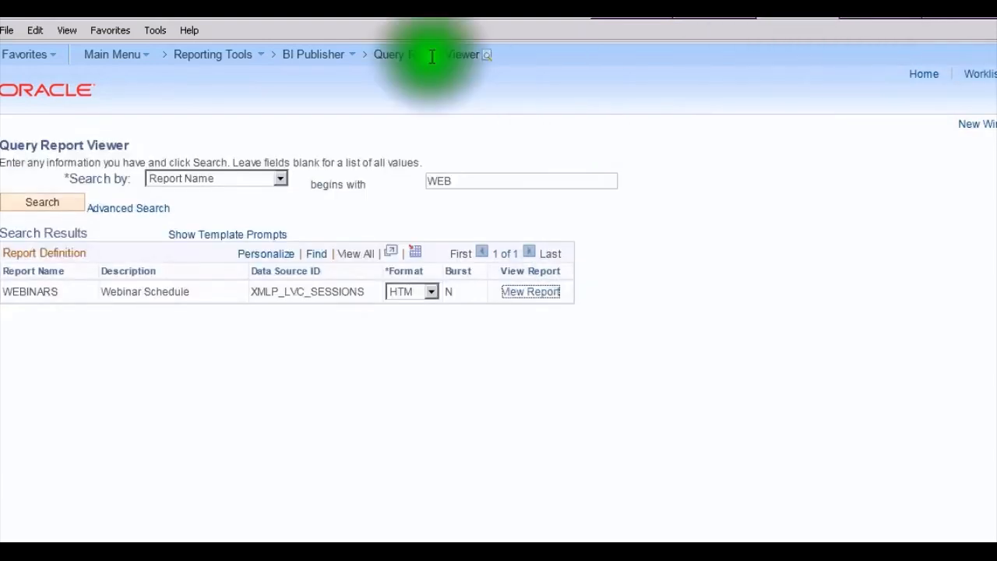
mouse_move(452, 64)
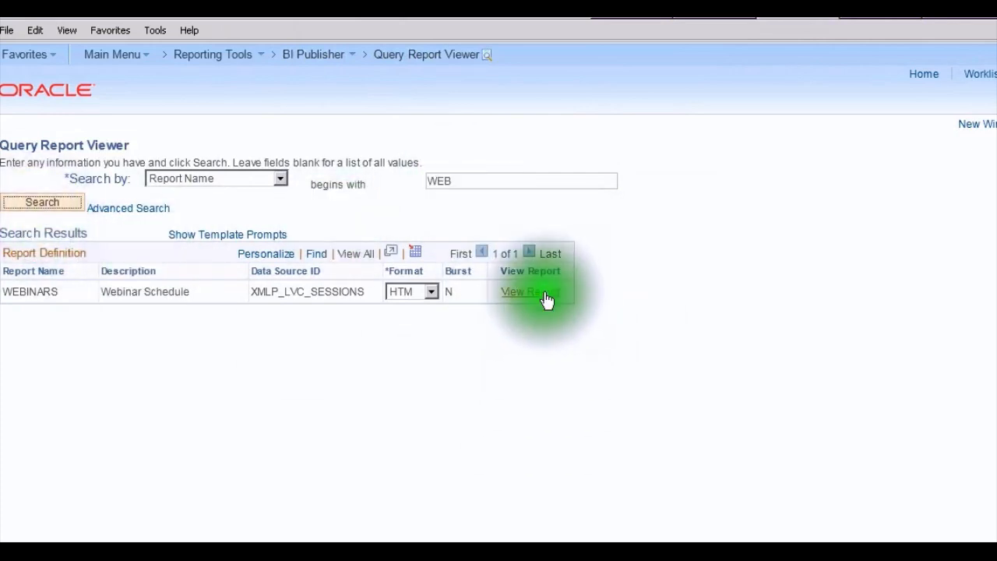
- Run the WEBINARS report showing long dates like Wednesday, January 28, 2015 2:00 PM Eastern Standard Time
left_click(530, 291)
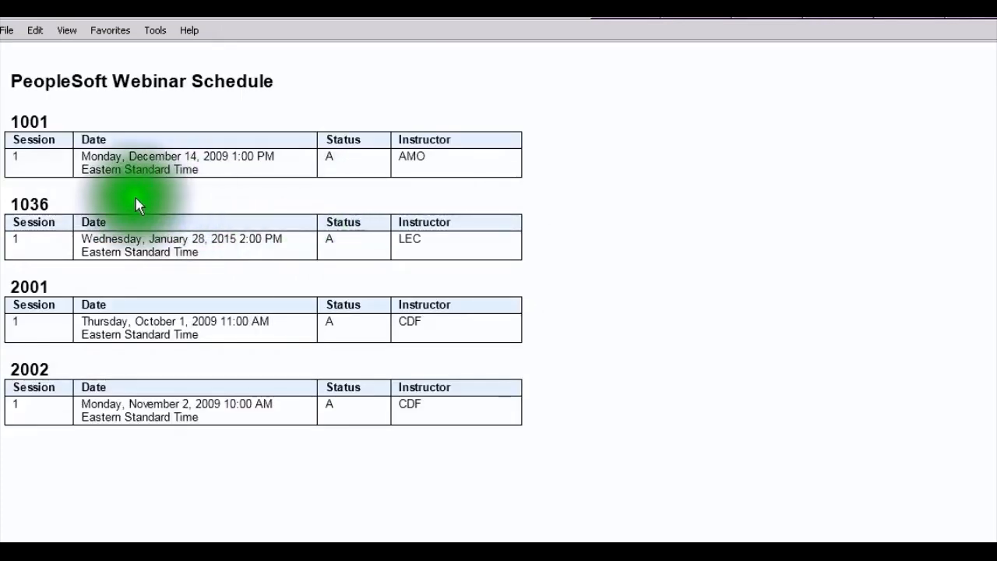
mouse_move(102, 241)
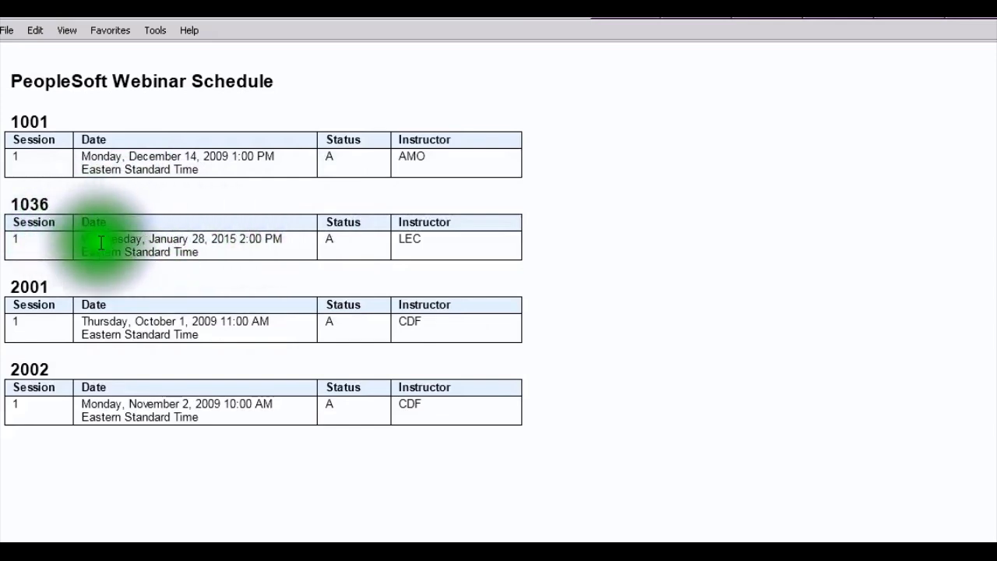
mouse_move(224, 255)
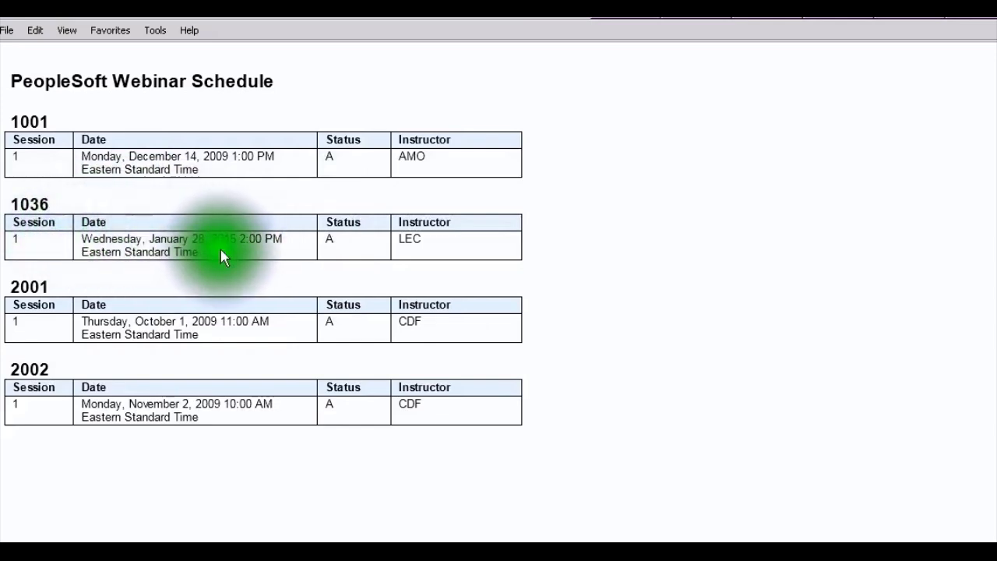
mouse_move(262, 222)
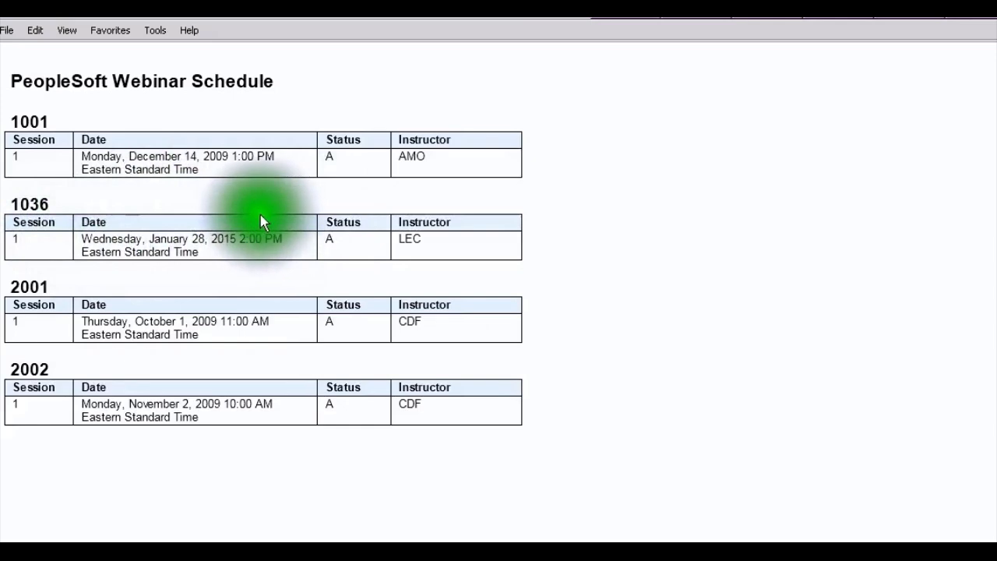
mouse_move(128, 234)
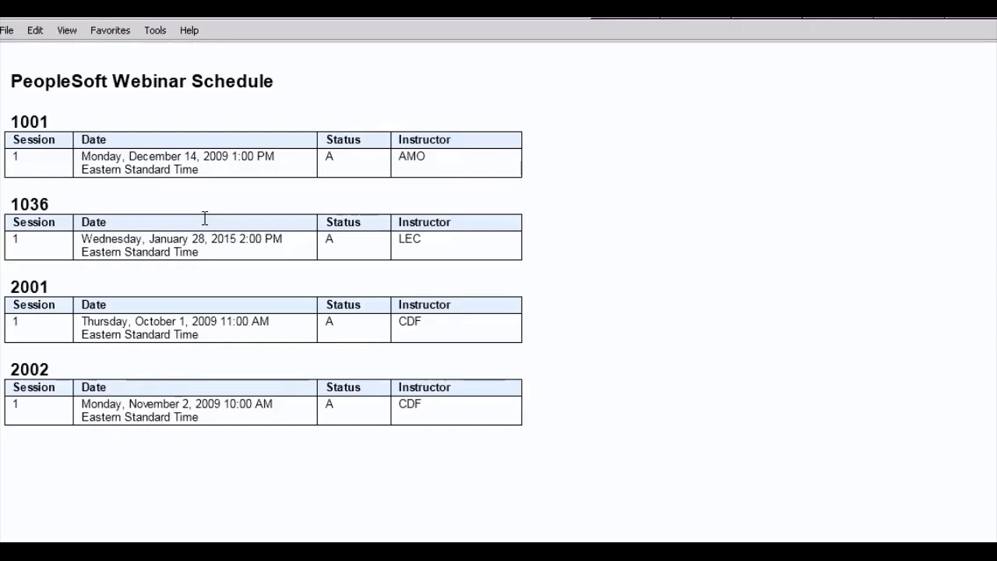
mouse_move(272, 89)
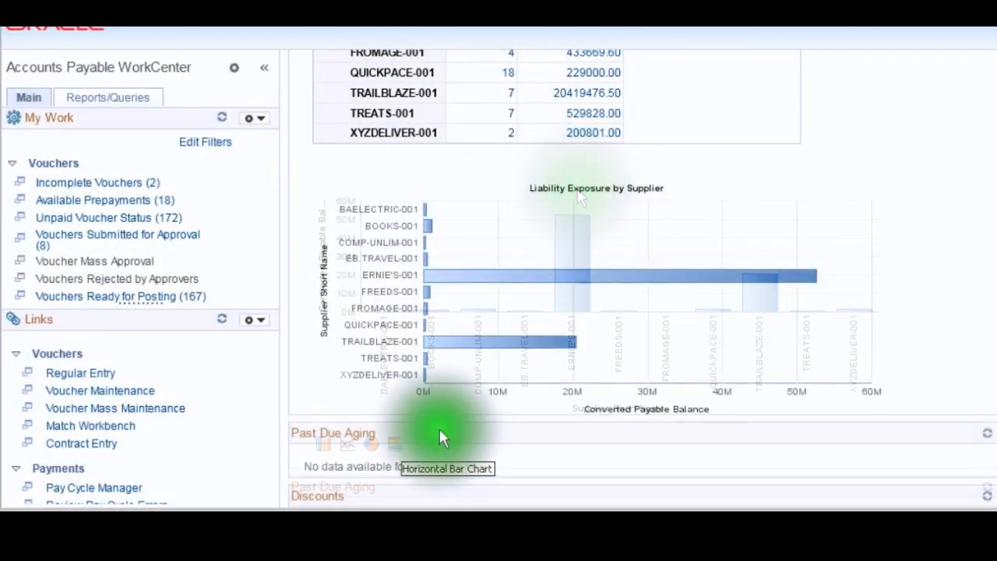
- Switch the liability chart to a pie, drill into the pivot grid and return to the Funding Amount by Award Type chart
left_click(371, 445)
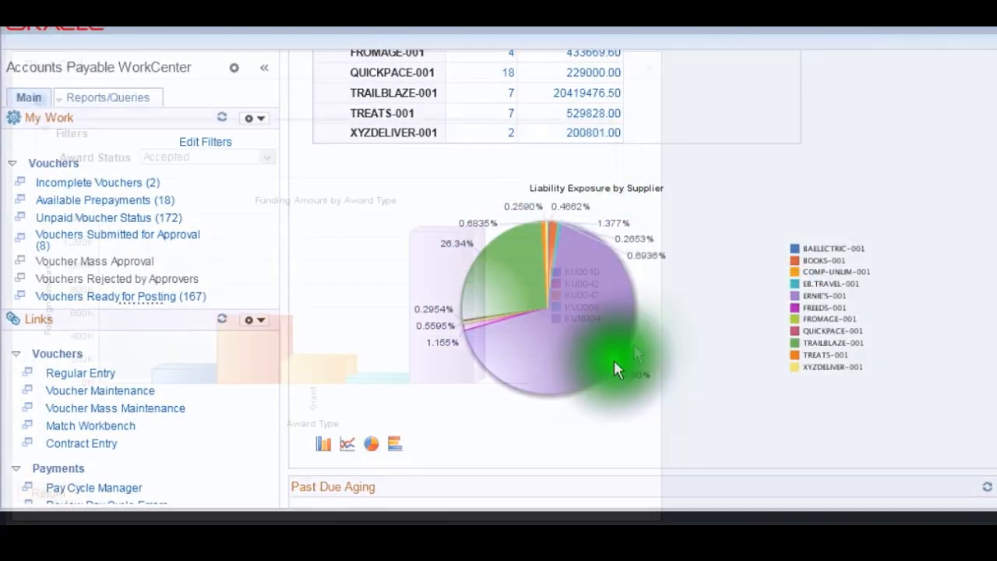
left_click(616, 366)
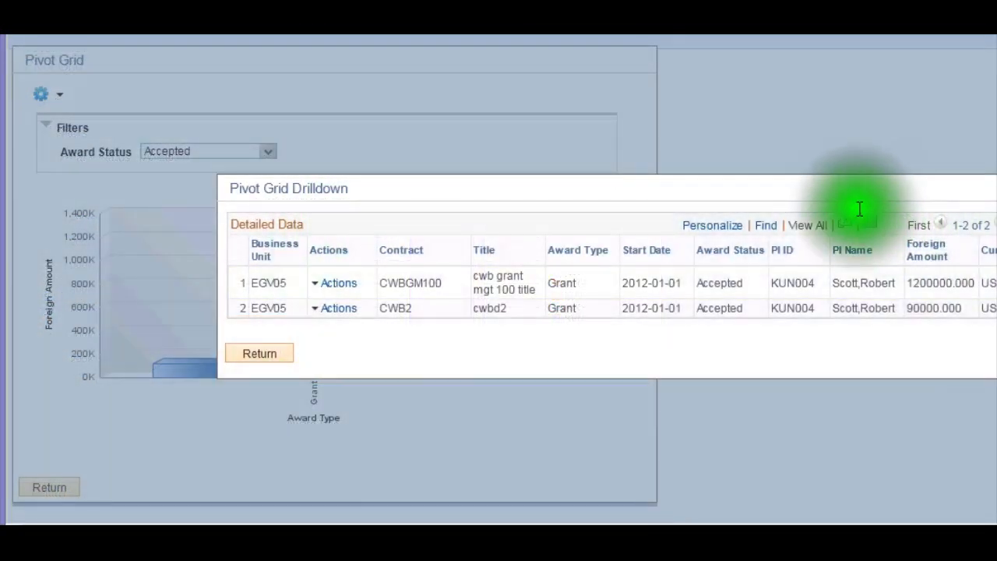
left_click(259, 352)
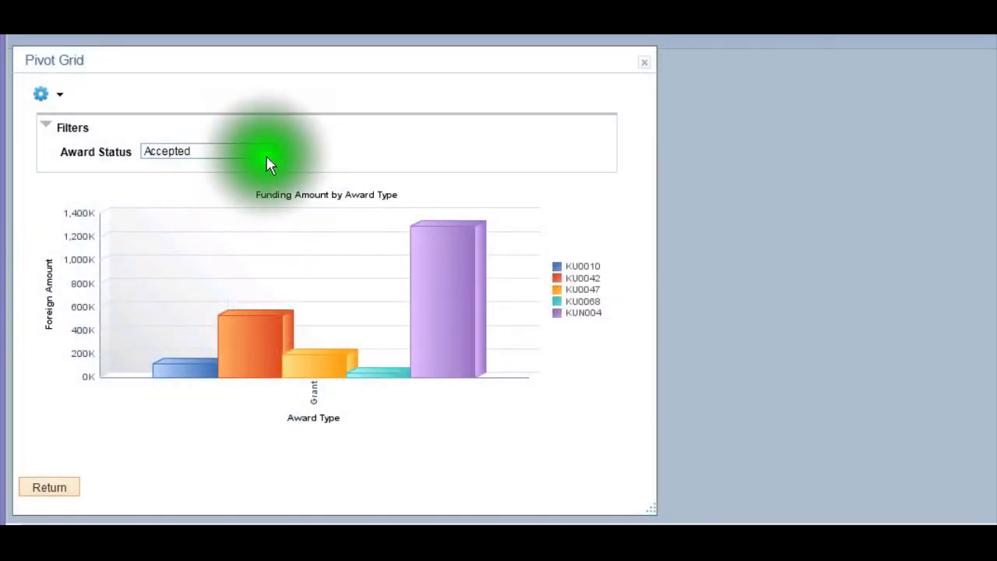